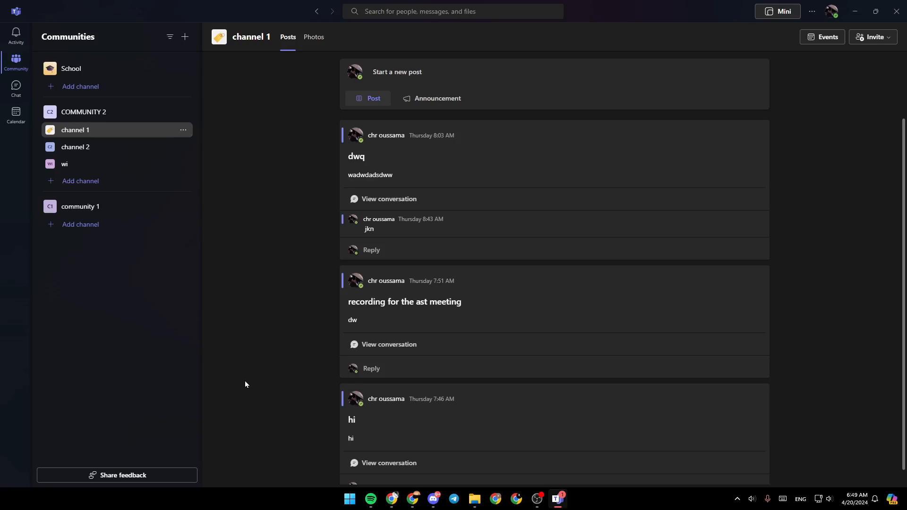
mouse_move(521, 290)
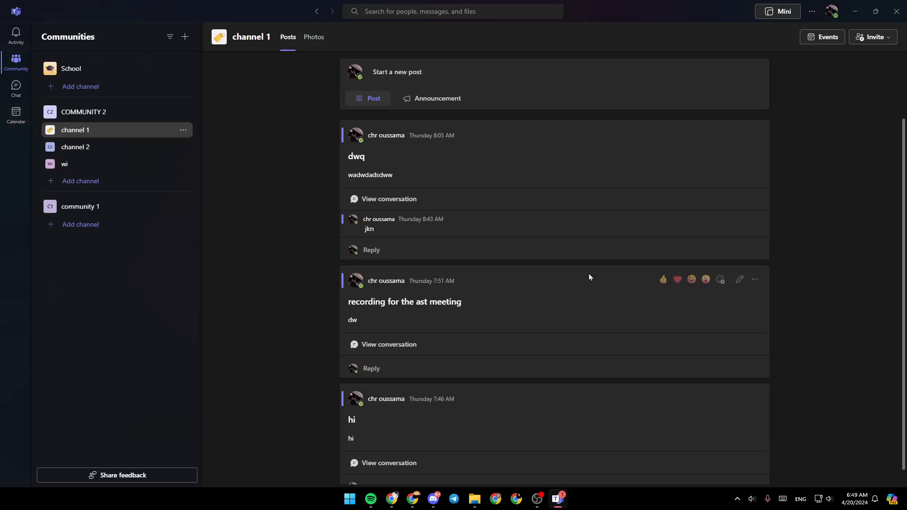
mouse_move(831, 10)
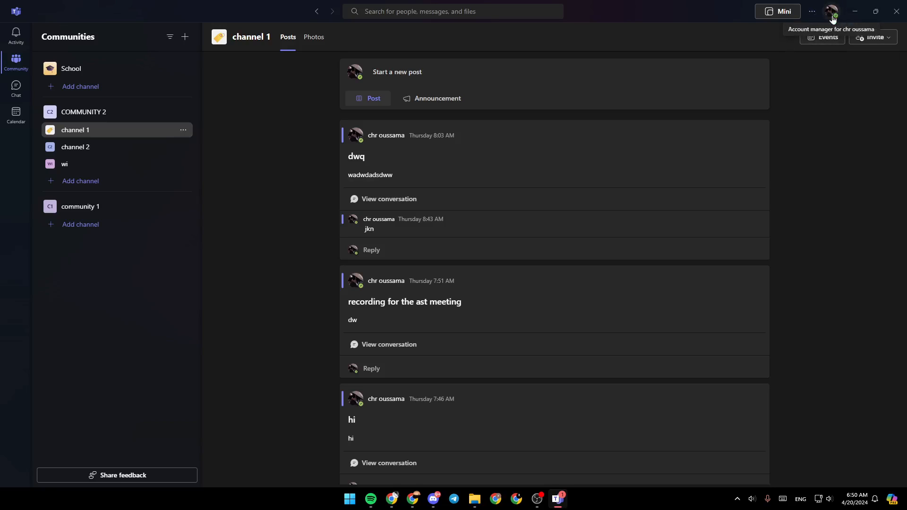
- Open the Teams account manager from the profile avatar in the title bar
left_click(831, 11)
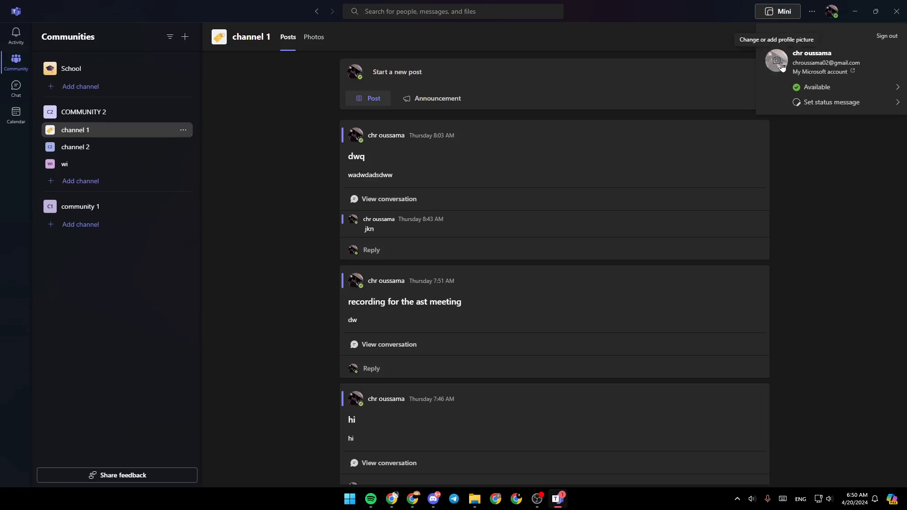
- View the Profile picture dialog and close it without changing the picture
left_click(776, 39)
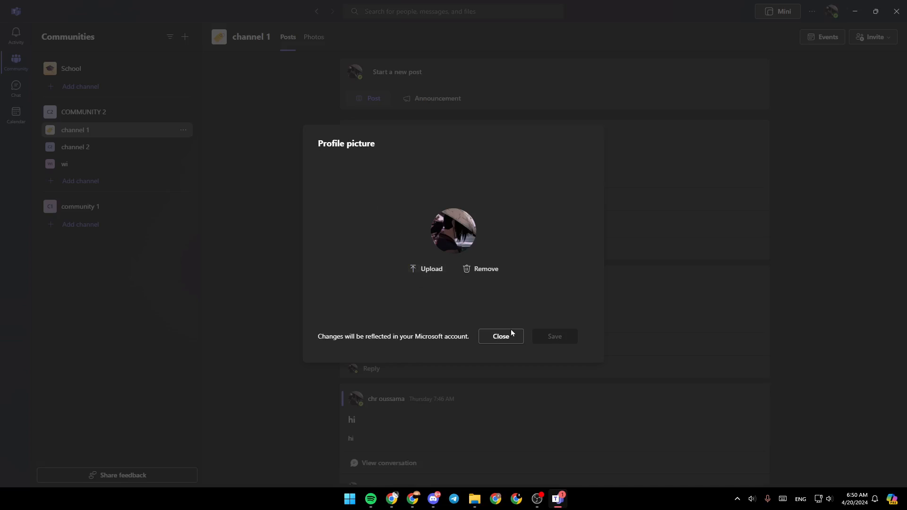
mouse_move(560, 342)
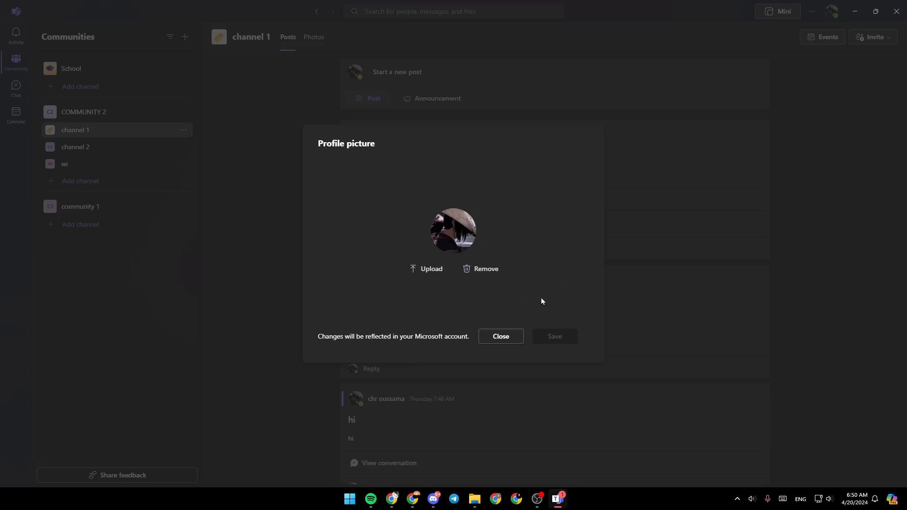
left_click(499, 336)
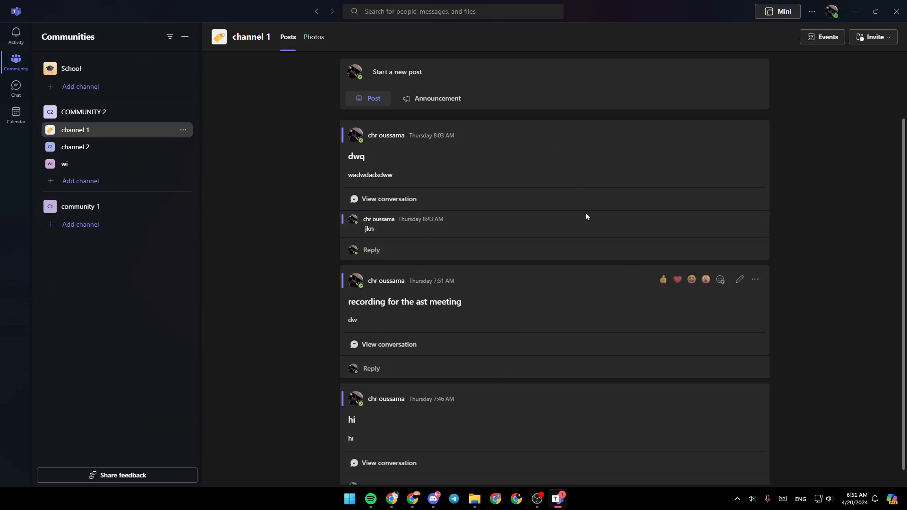
mouse_move(764, 140)
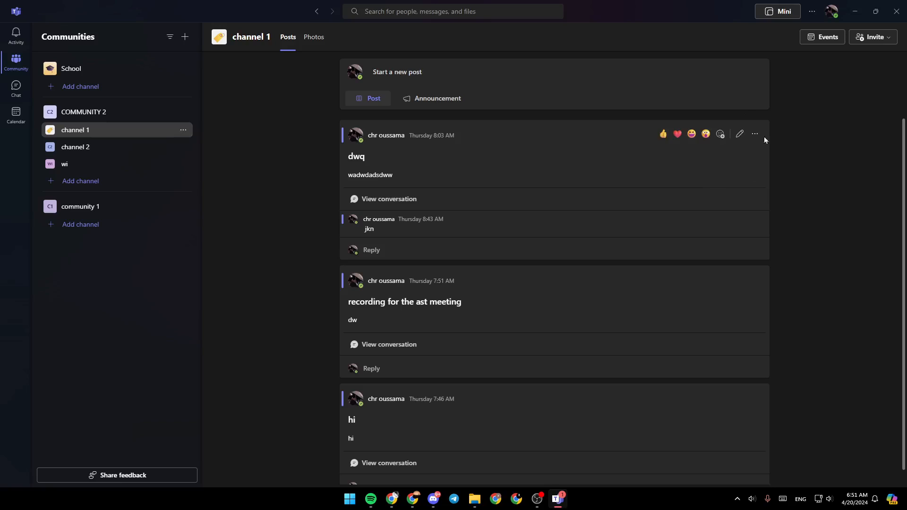
- Open 'My Microsoft account' from the Teams account panel in the browser
left_click(832, 11)
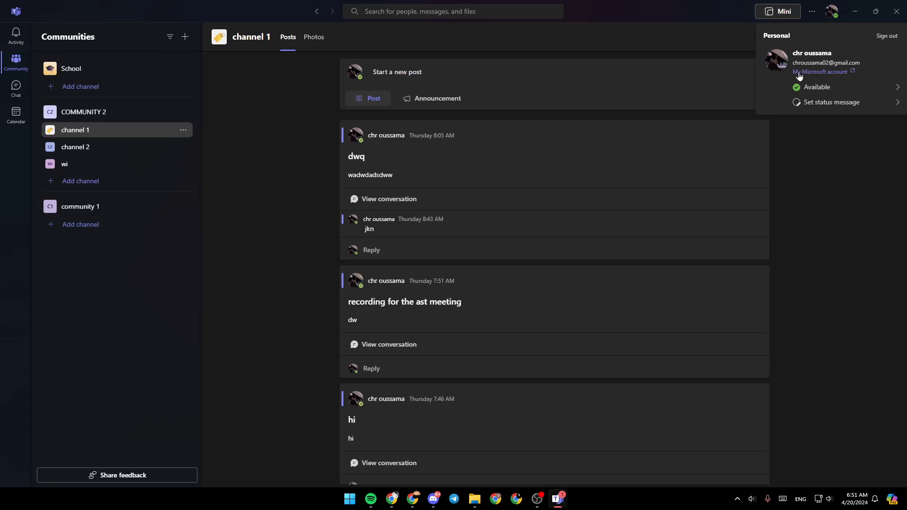
left_click(819, 71)
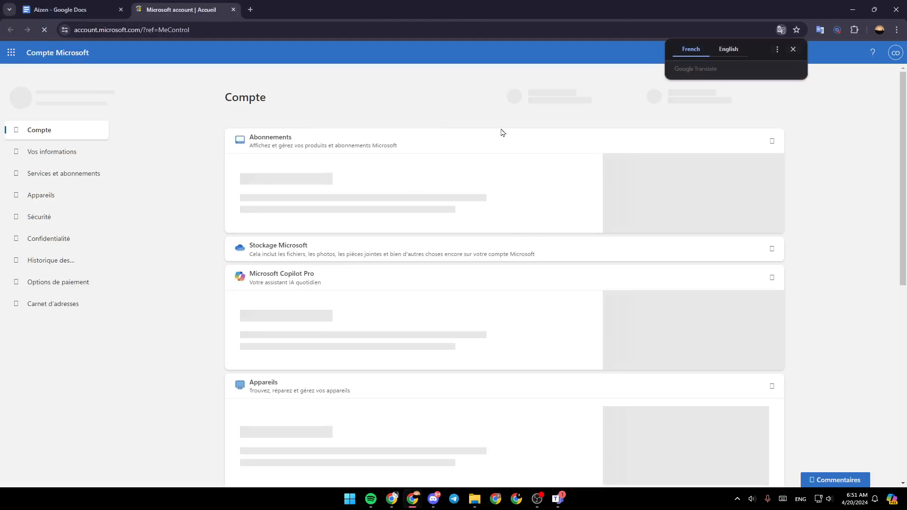
- Translate the account overview page into English and open the account's profile menu
left_click(728, 49)
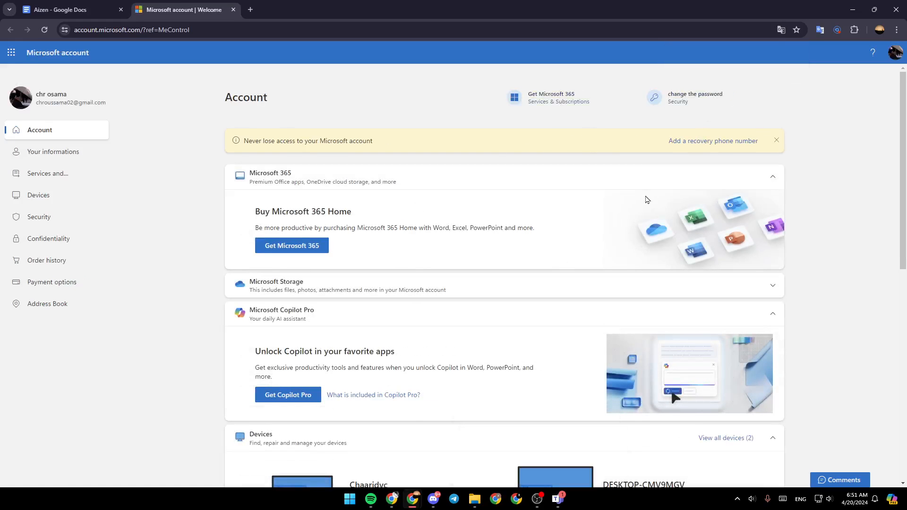
mouse_move(832, 108)
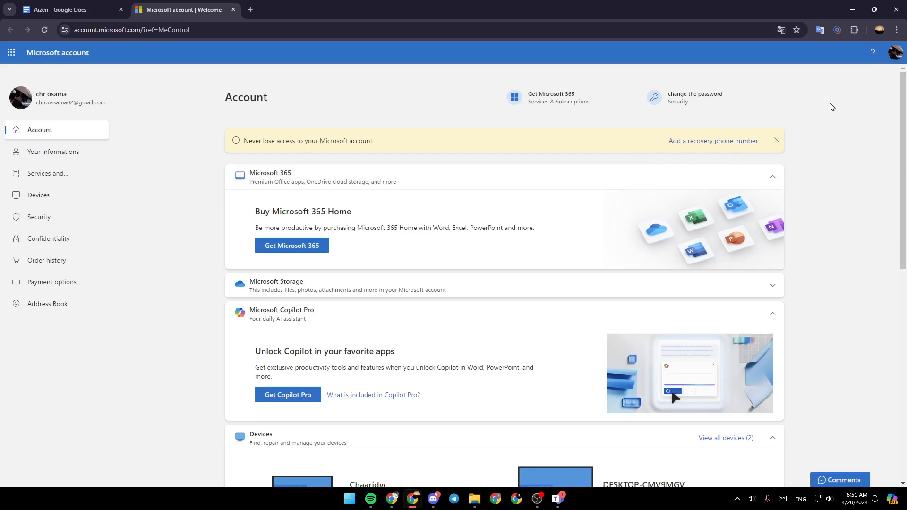
mouse_move(859, 65)
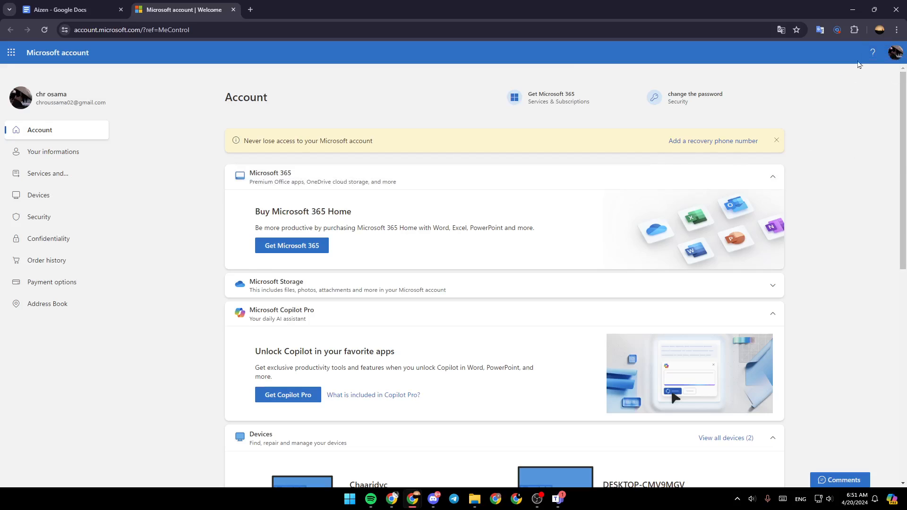
left_click(897, 52)
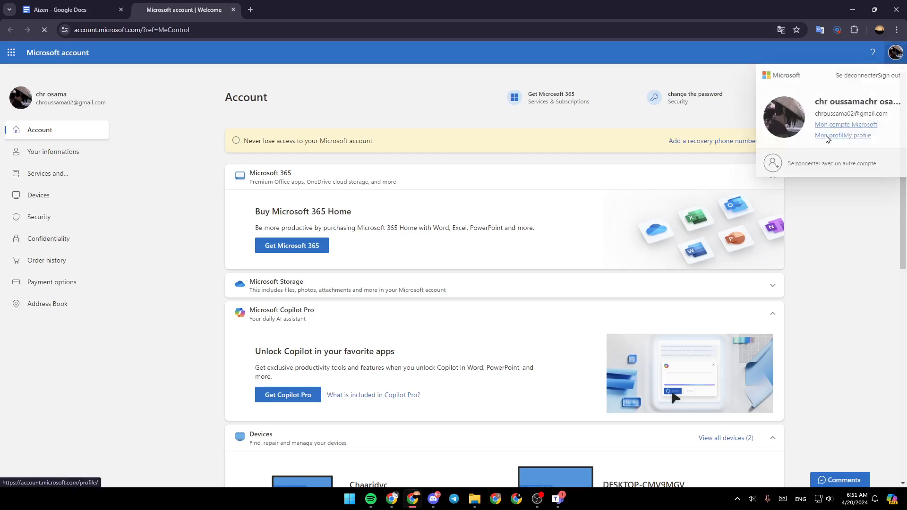
- Open 'My profile' and scroll down to the Profile info section
left_click(858, 134)
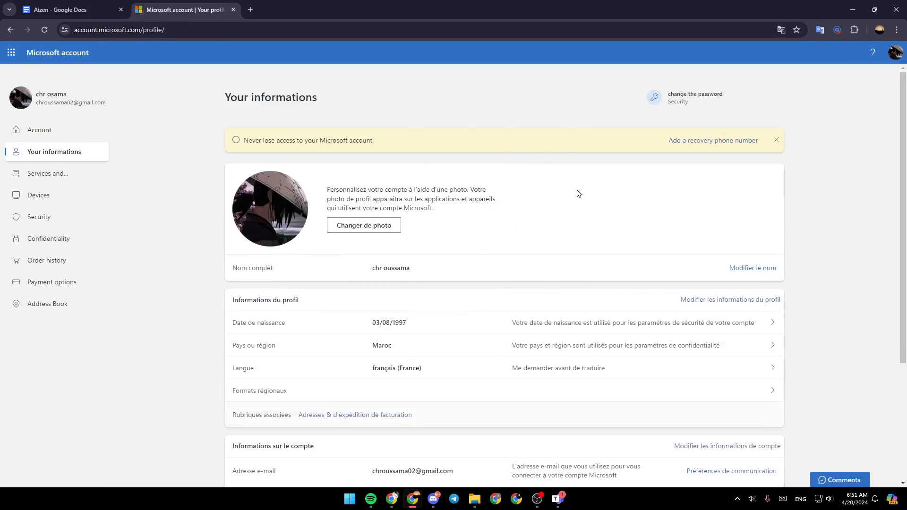
mouse_move(469, 117)
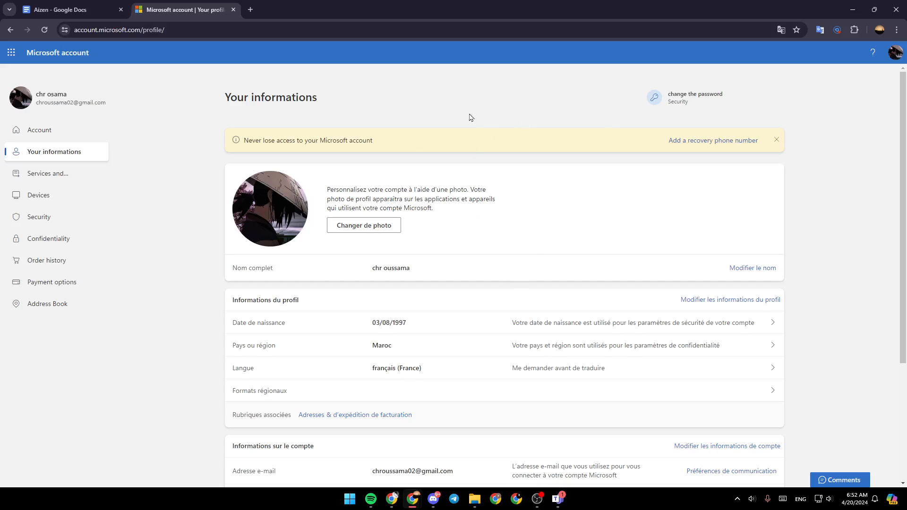
scroll("down", 3)
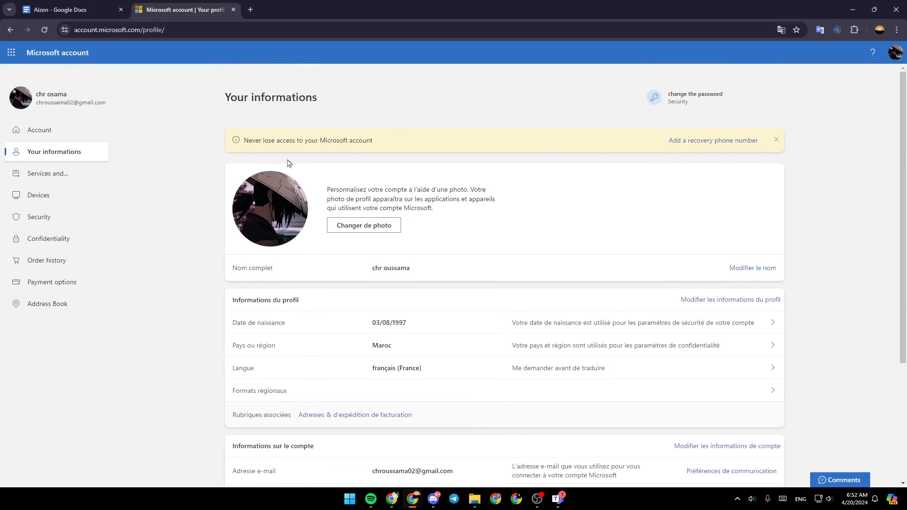
mouse_move(263, 339)
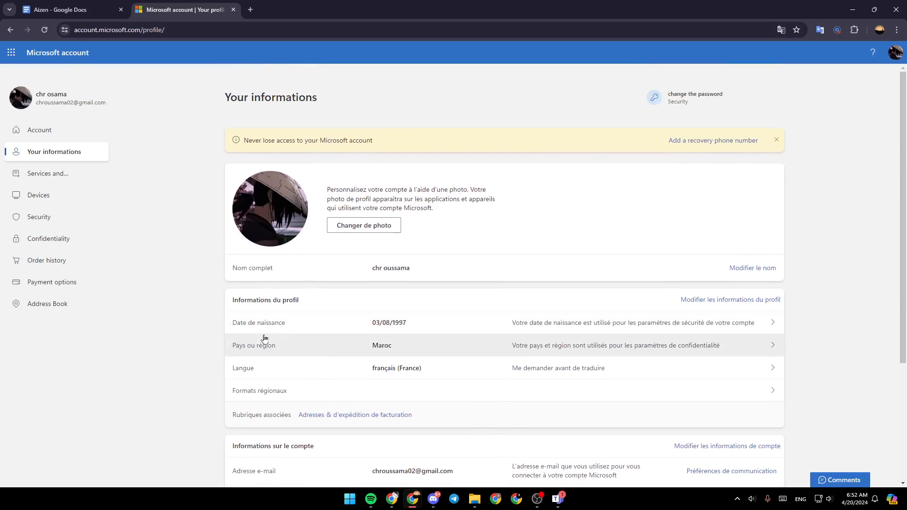
mouse_move(375, 327)
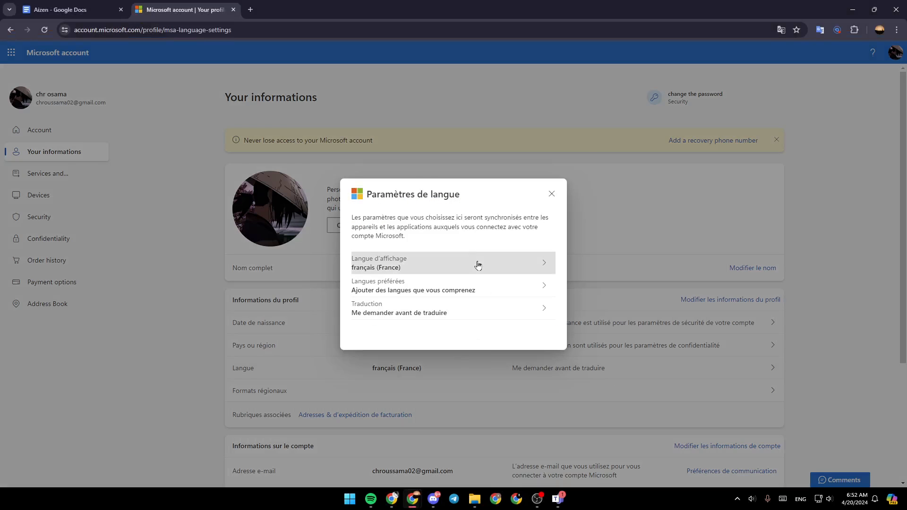
- Search 'english' under Langue d'affichage and apply English (United States) as display language
left_click(452, 263)
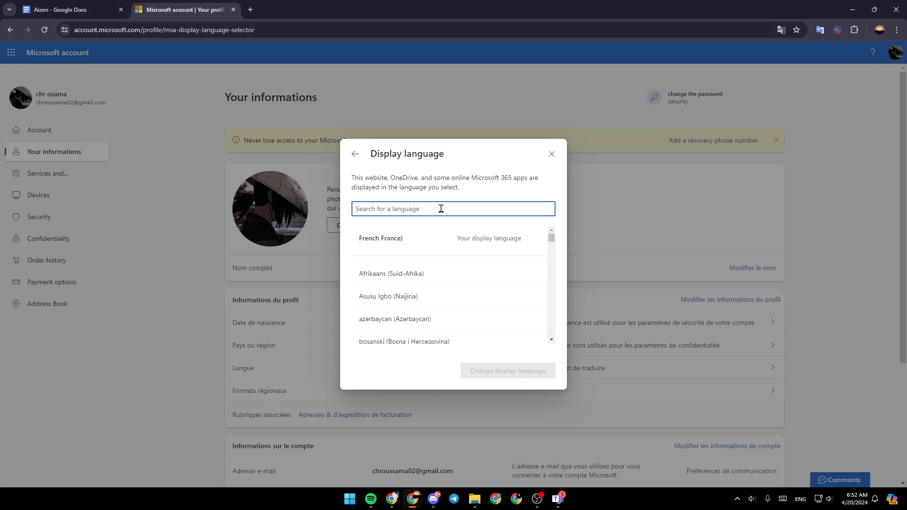
type("english")
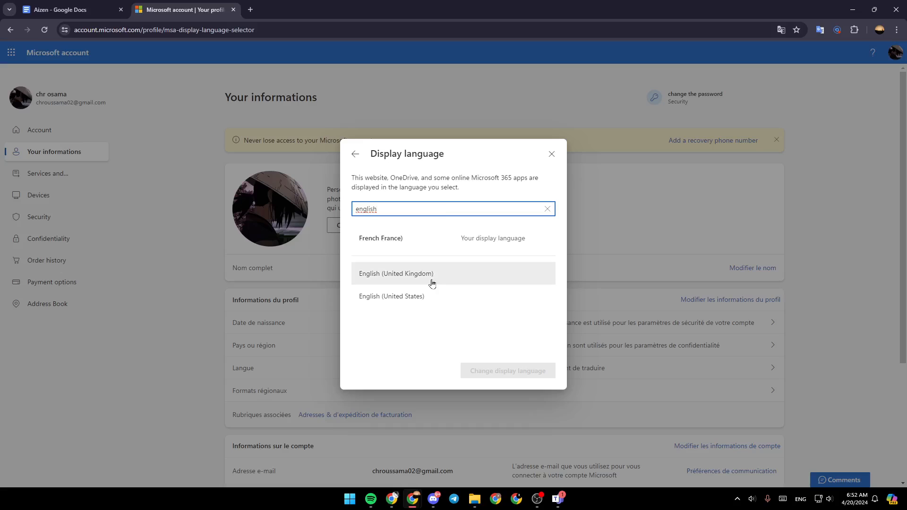
left_click(391, 296)
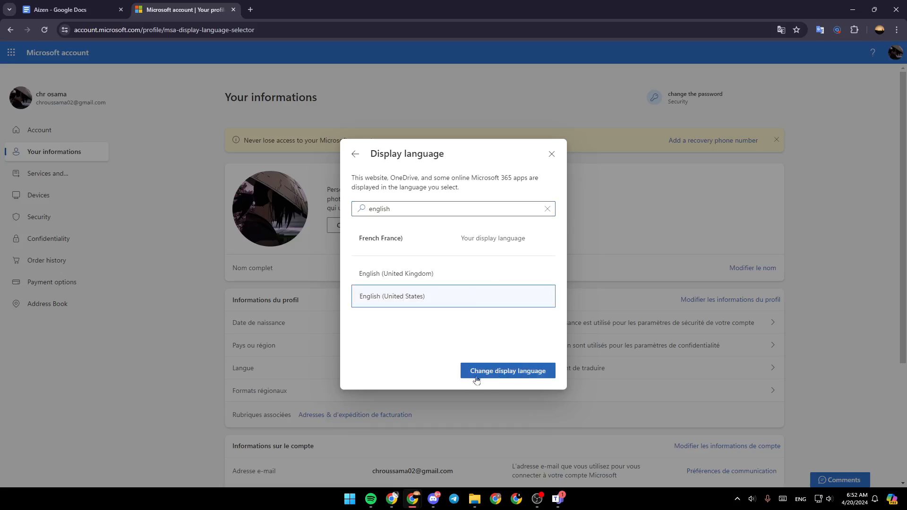
left_click(508, 370)
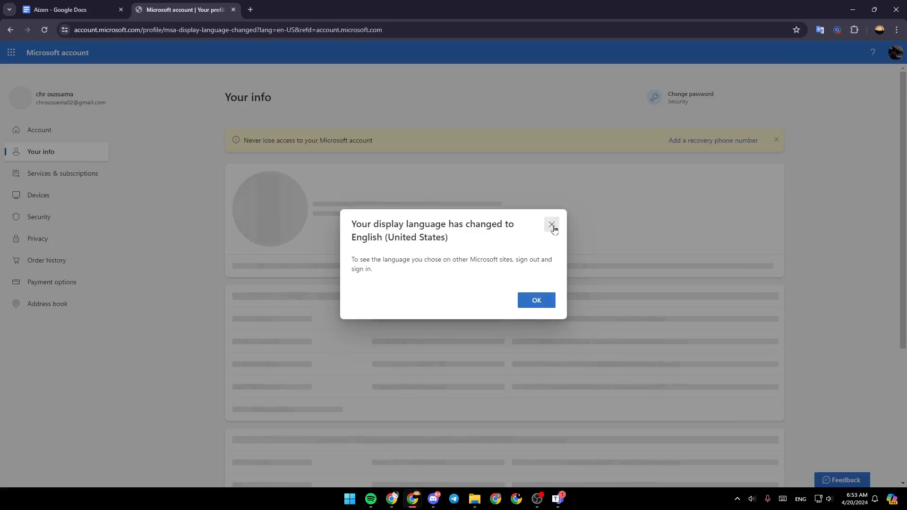
- Close the 'Your display language has changed' confirmation dialog
left_click(551, 225)
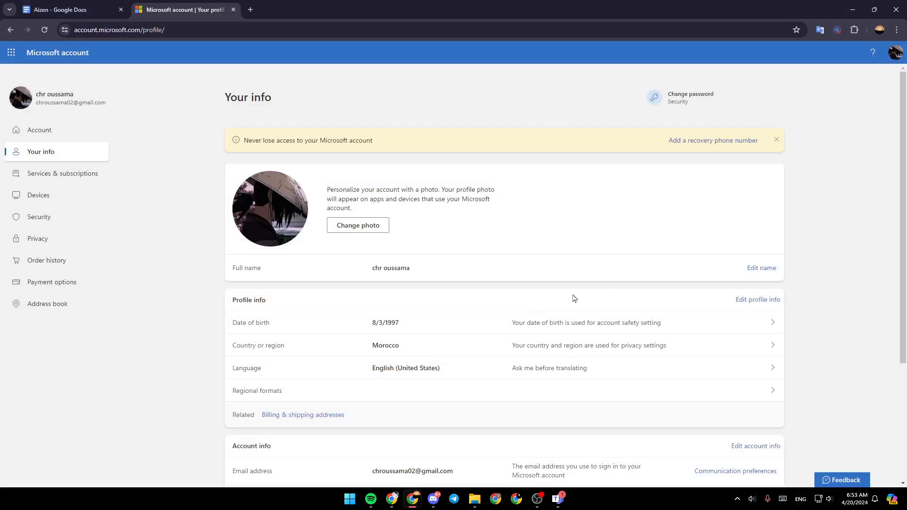
mouse_move(845, 283)
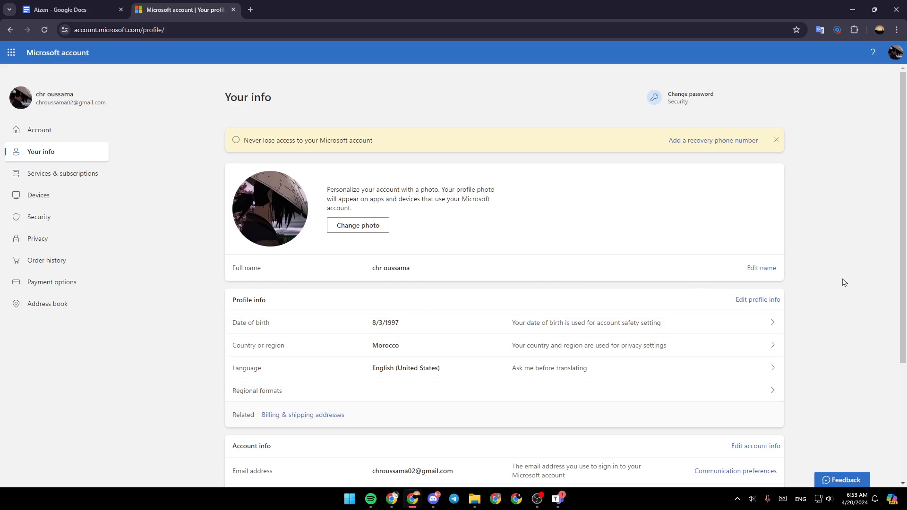